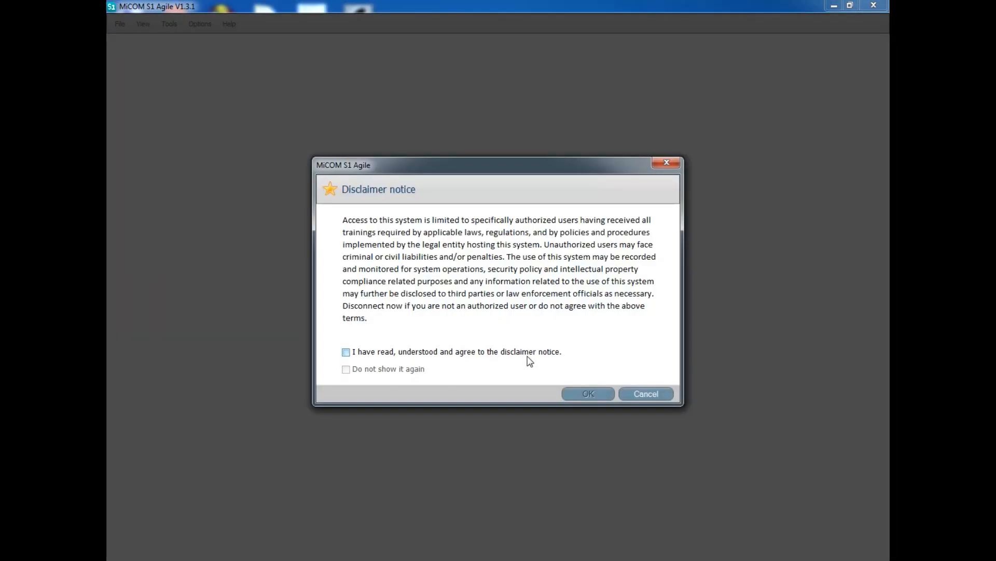
Step: Agree to the disclaimer and bring up the Open System dialog from System Explorer
{"action": "left_click", "coordinate": [587, 393]}
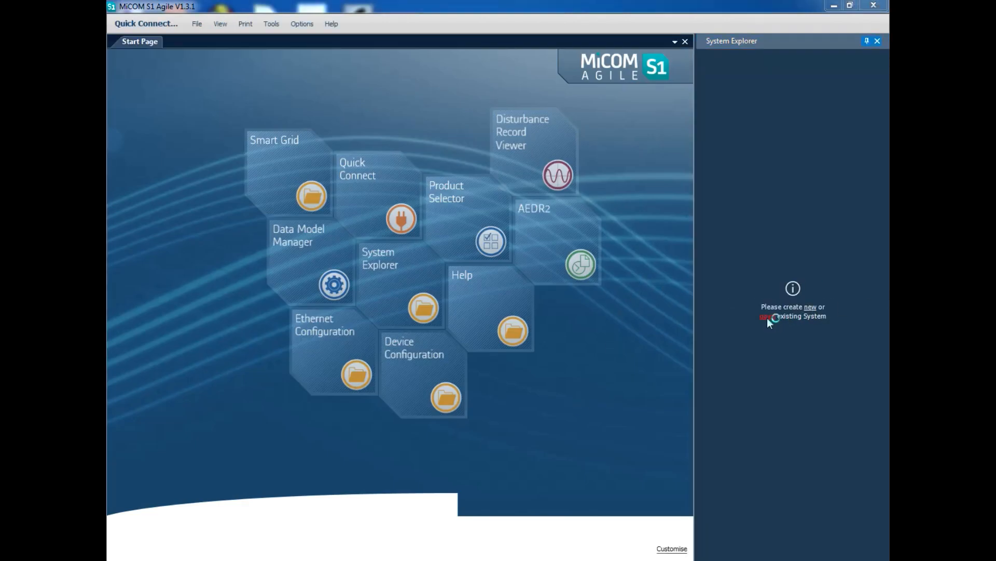
{"action": "left_click", "coordinate": [768, 316]}
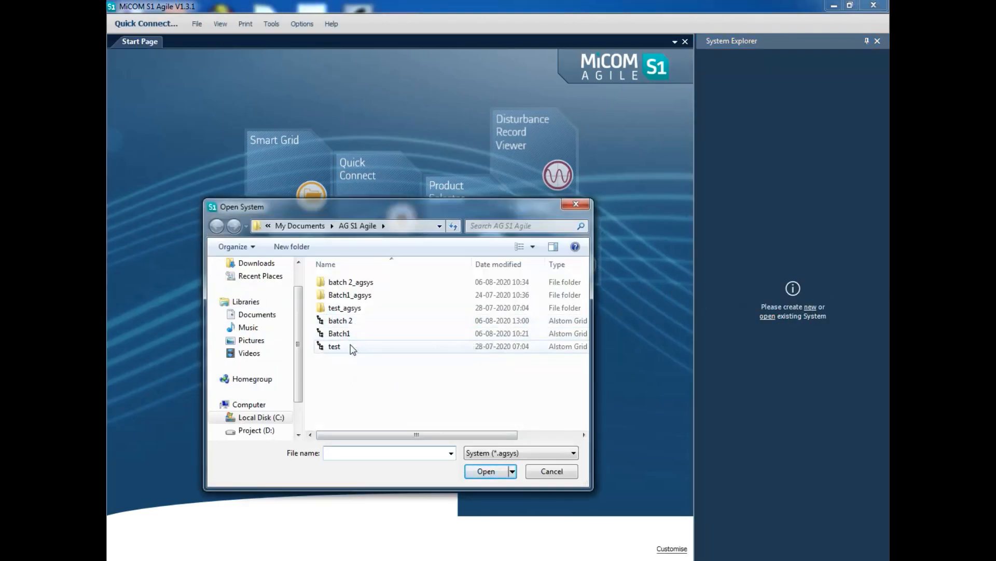
Step: Open the 'test' system and expand the 230kV substation and bus bar bay
{"action": "double_click", "coordinate": [334, 346]}
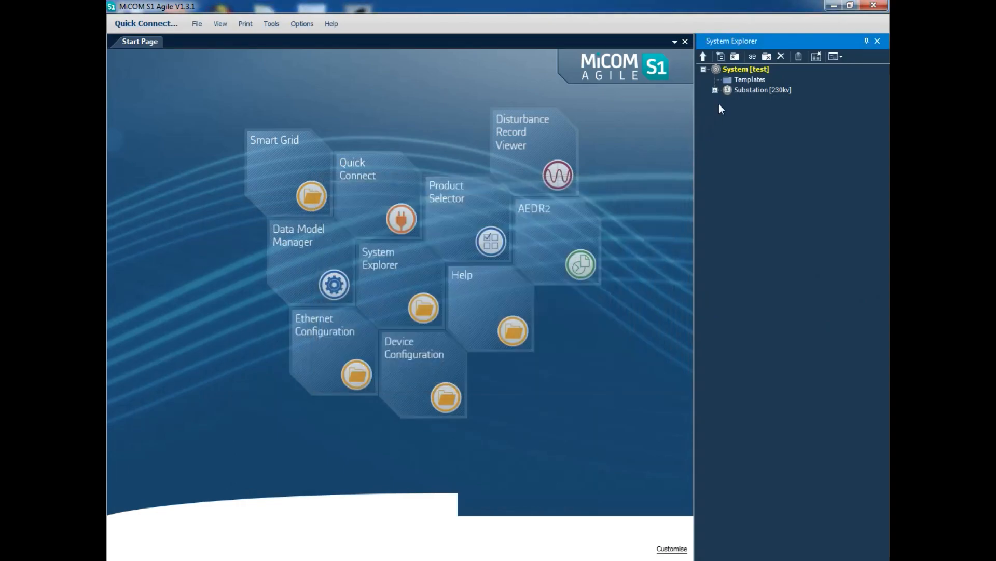
{"action": "left_click", "coordinate": [715, 90]}
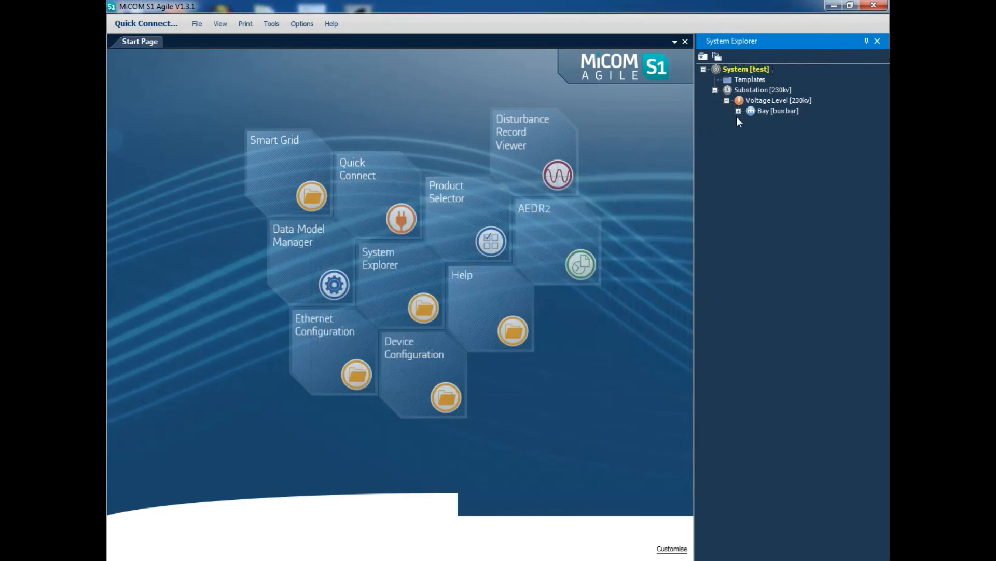
{"action": "left_click", "coordinate": [739, 111]}
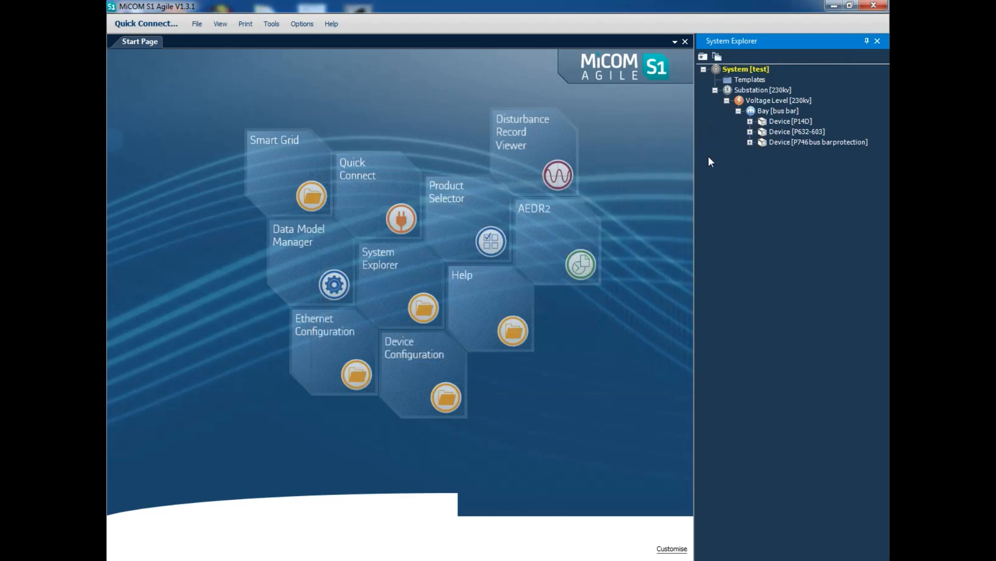
{"action": "mouse_move", "coordinate": [743, 127]}
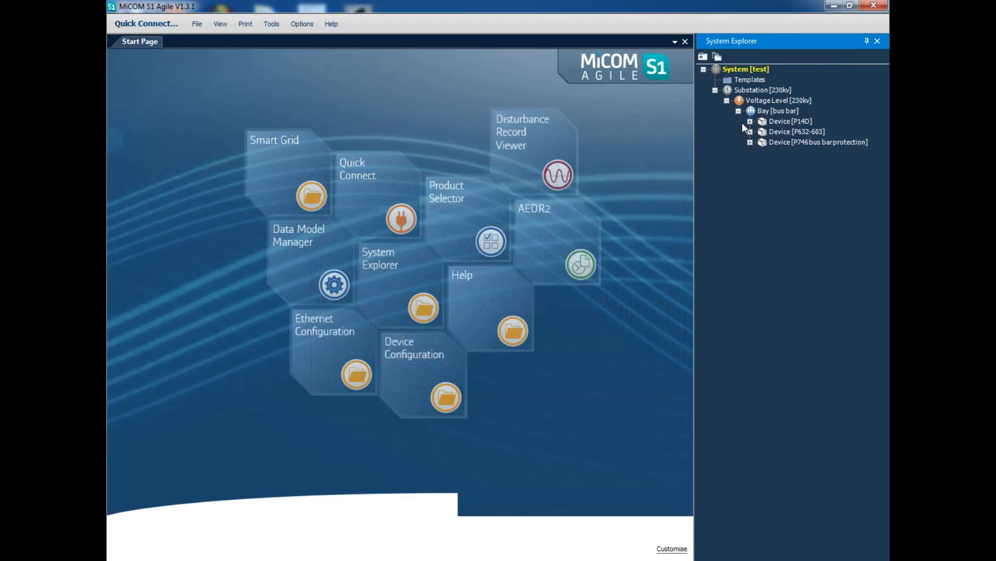
Step: Expand and collapse the P14D device, then show context menus for device and substation
{"action": "left_click", "coordinate": [749, 122]}
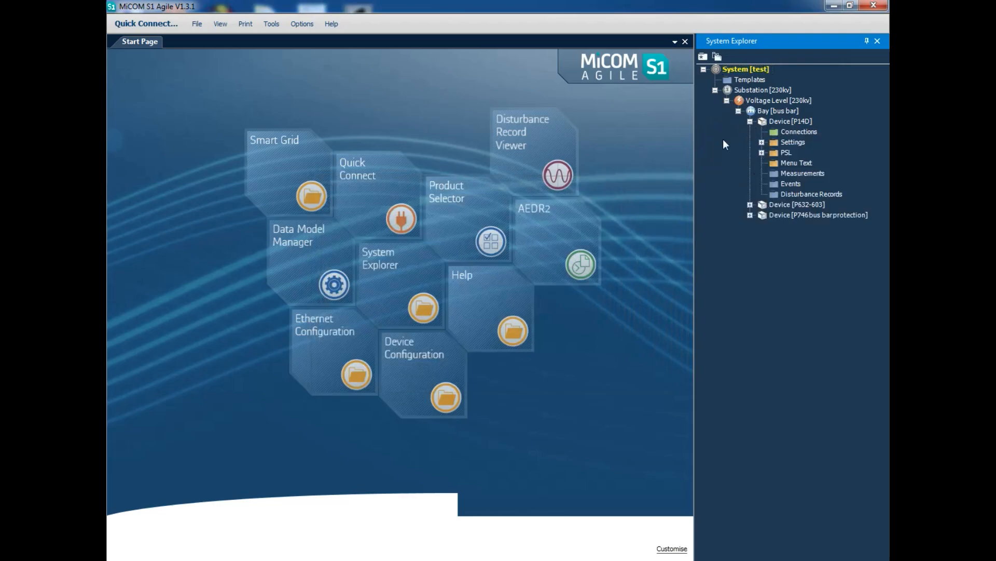
{"action": "left_click", "coordinate": [750, 121]}
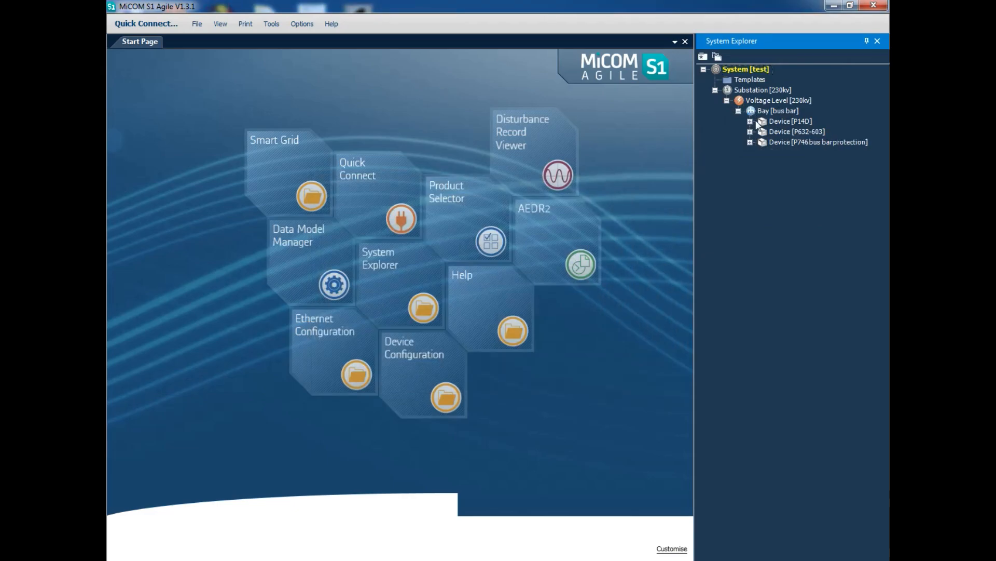
{"action": "right_click", "coordinate": [790, 121]}
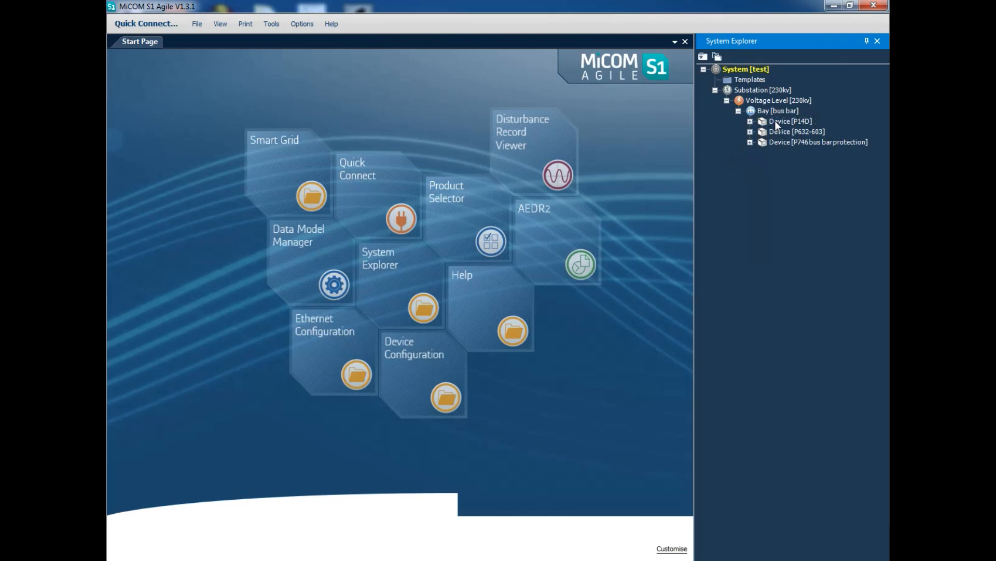
{"action": "right_click", "coordinate": [788, 121]}
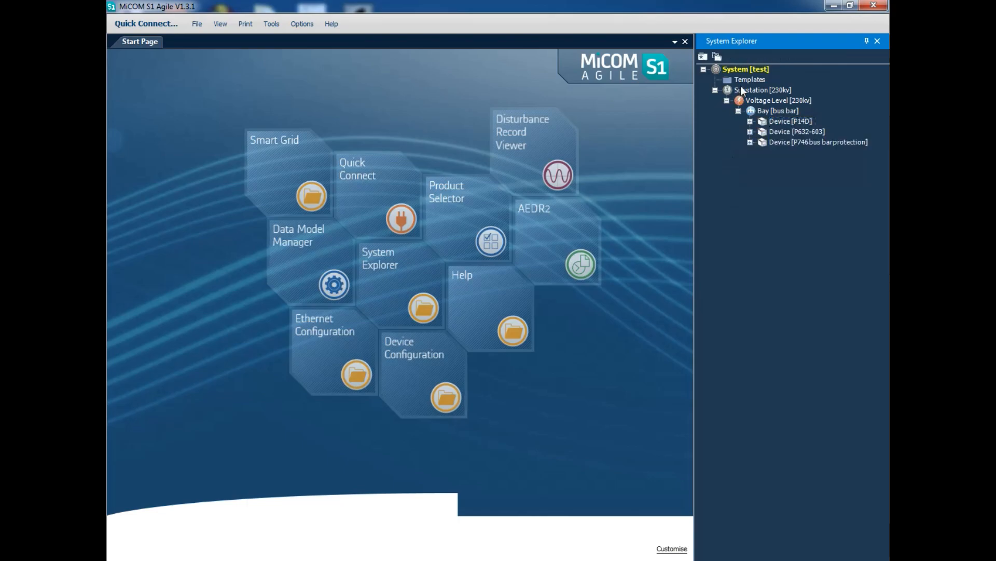
{"action": "right_click", "coordinate": [762, 90]}
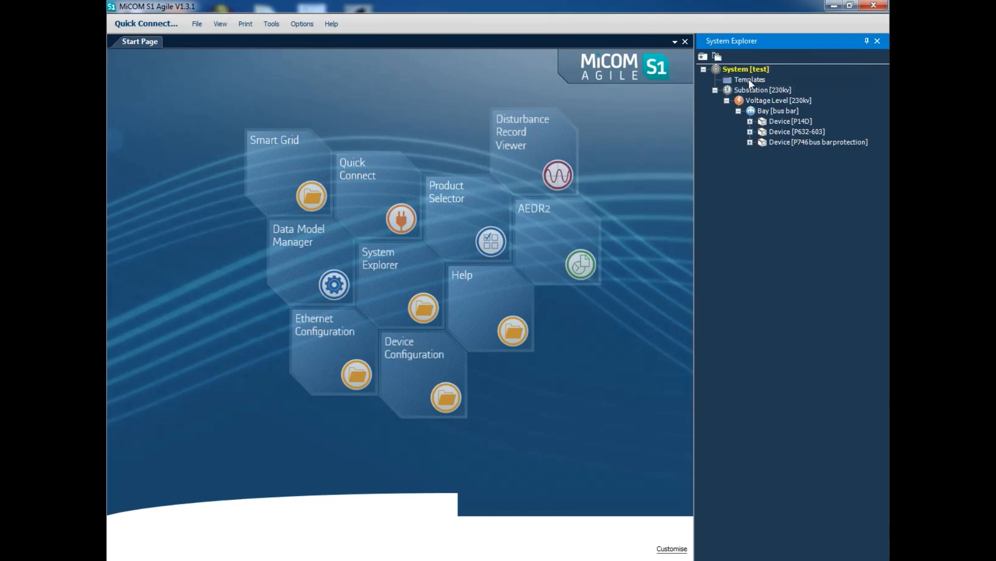
{"action": "right_click", "coordinate": [750, 80]}
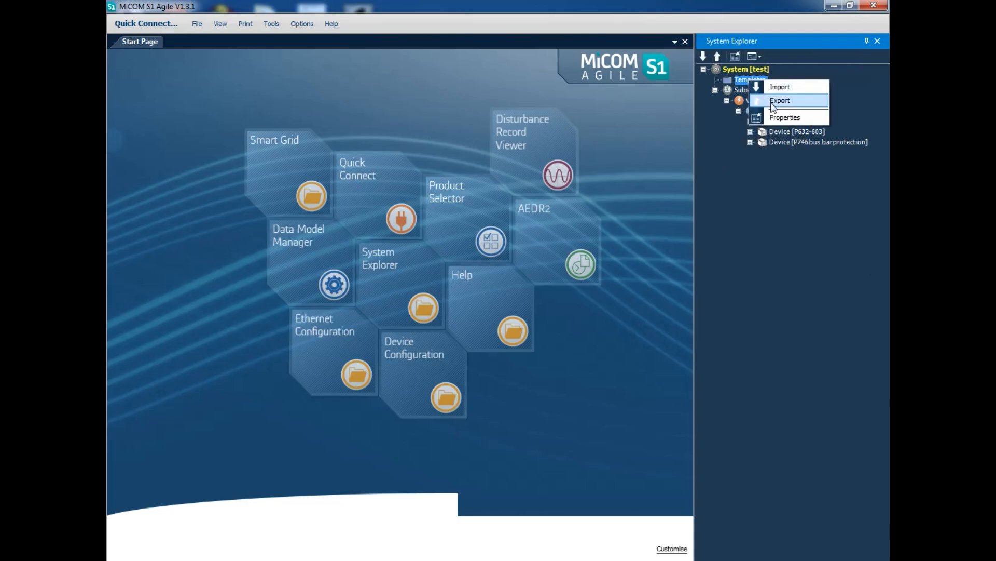
{"action": "left_click", "coordinate": [780, 100]}
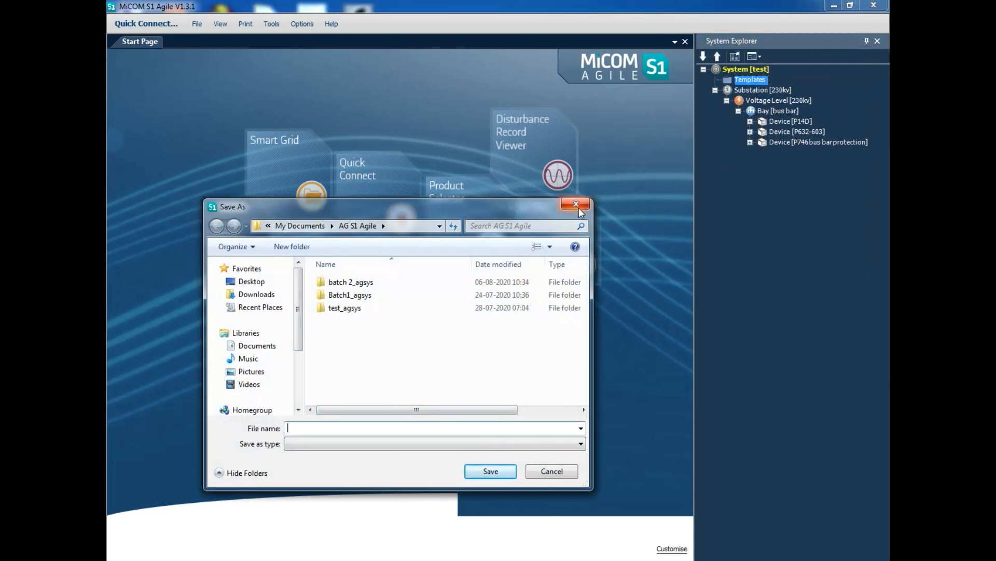
{"action": "left_click", "coordinate": [576, 204]}
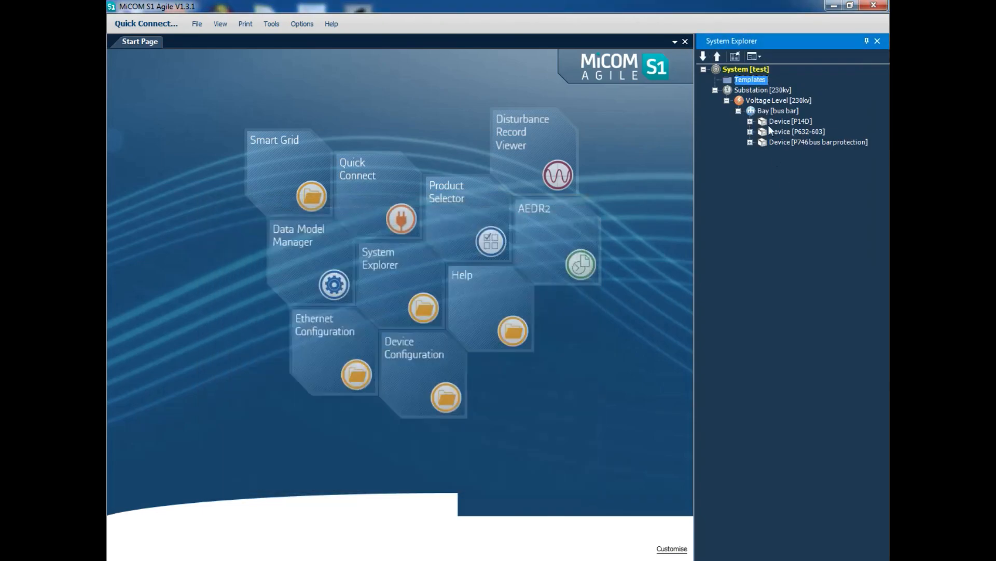
Step: Expand the P14D device and copy its settings file 001
{"action": "left_click", "coordinate": [750, 121]}
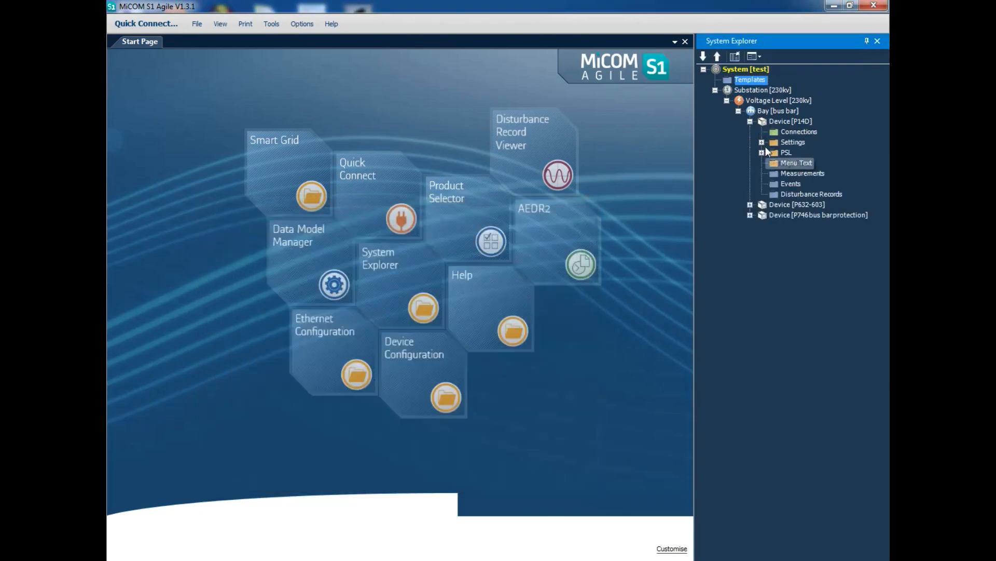
{"action": "right_click", "coordinate": [791, 152]}
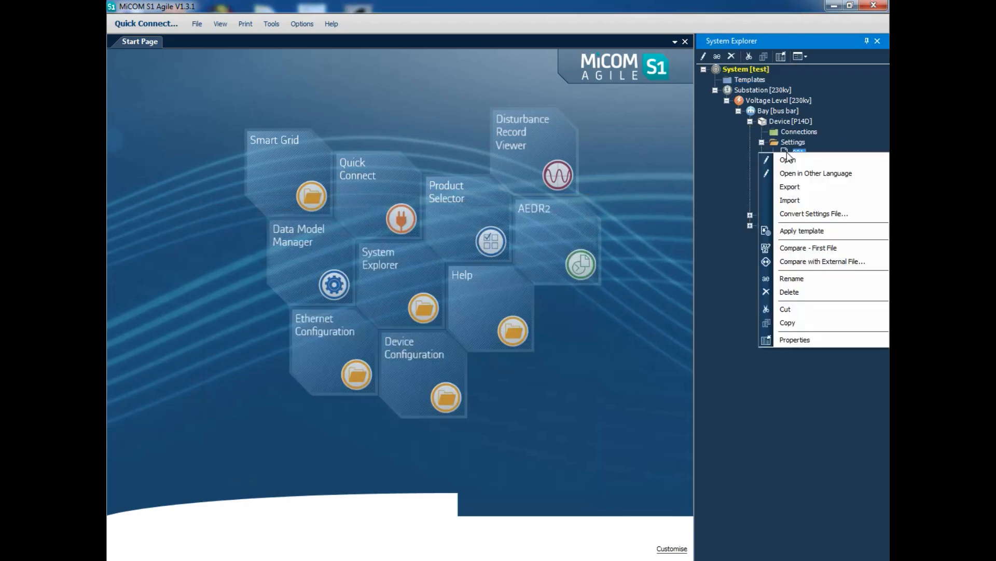
{"action": "left_click", "coordinate": [788, 159]}
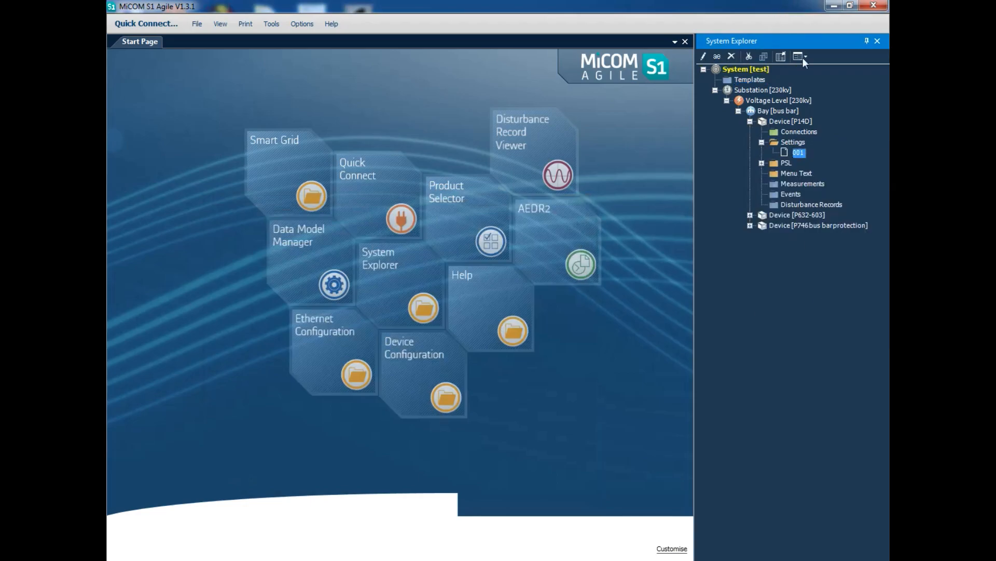
{"action": "right_click", "coordinate": [798, 152]}
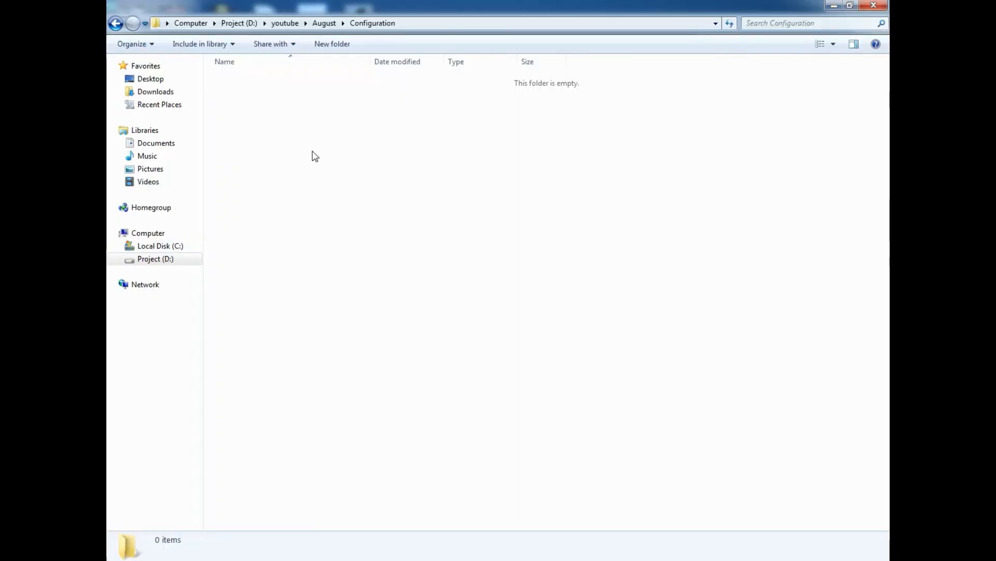
Step: Create a 'setting' folder in Configuration and paste settings file 001 into it
{"action": "right_click", "coordinate": [311, 155]}
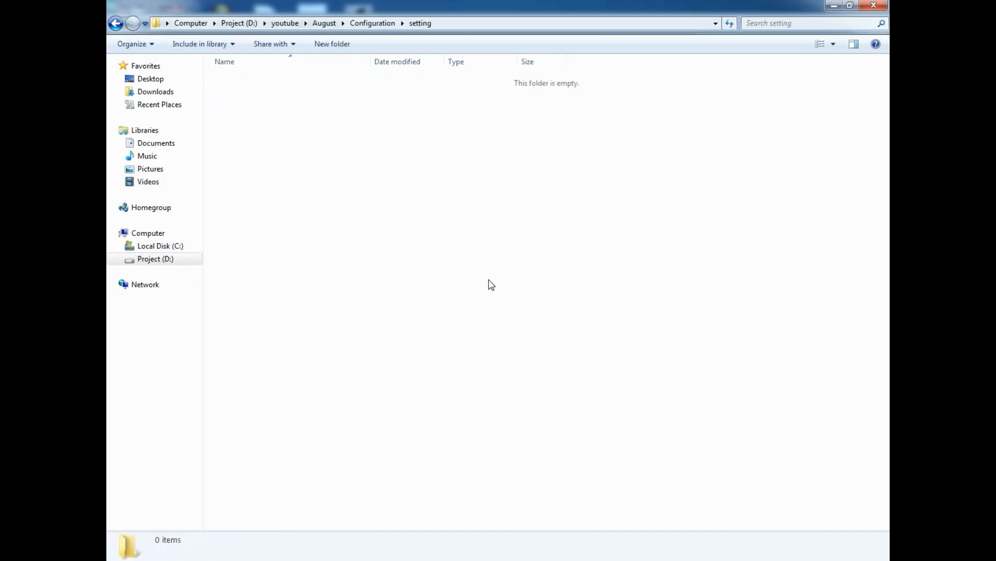
{"action": "right_click", "coordinate": [492, 284]}
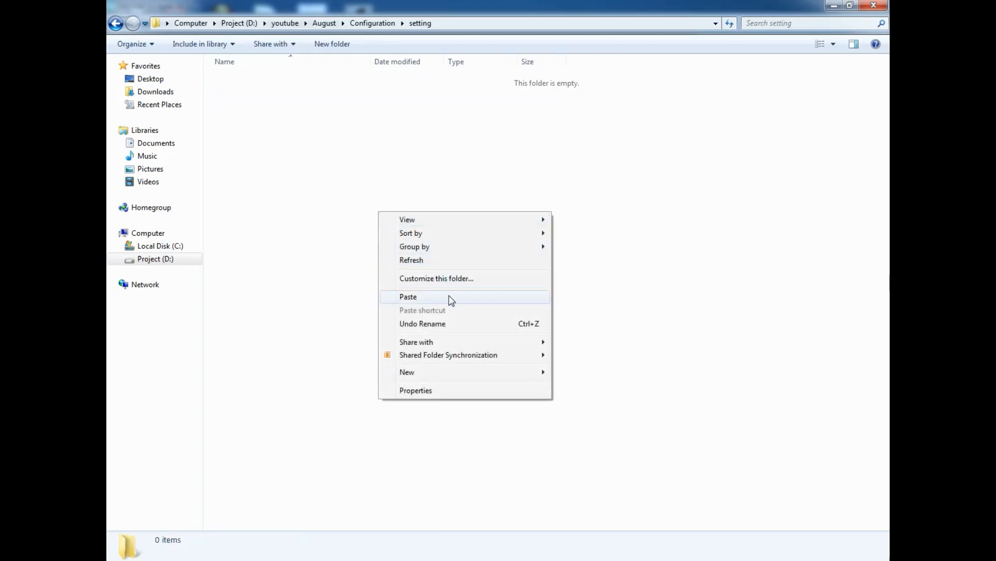
{"action": "left_click", "coordinate": [407, 296]}
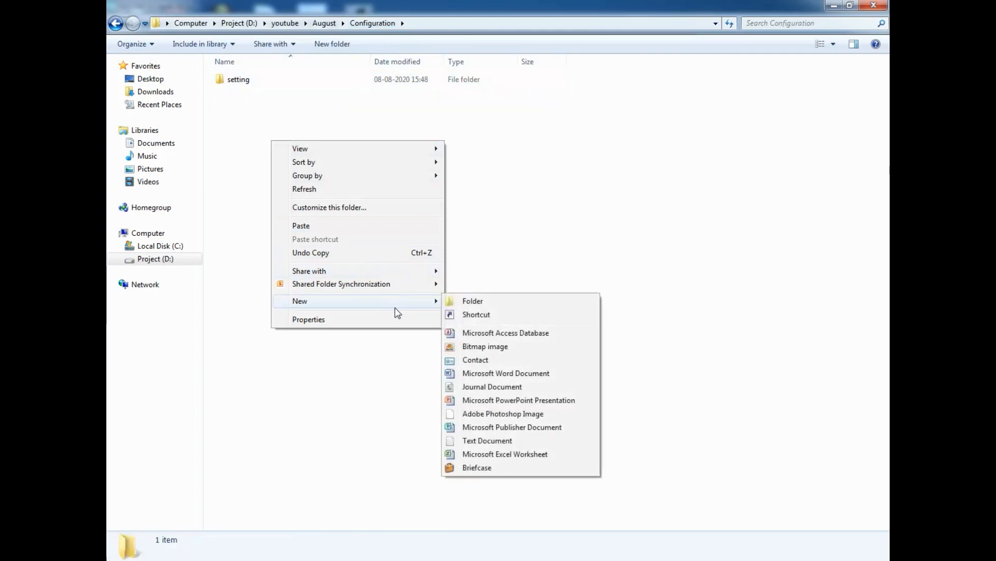
Step: Create a 'PSL' folder and paste the P14D device's PSL file 000 into it
{"action": "left_click", "coordinate": [473, 301]}
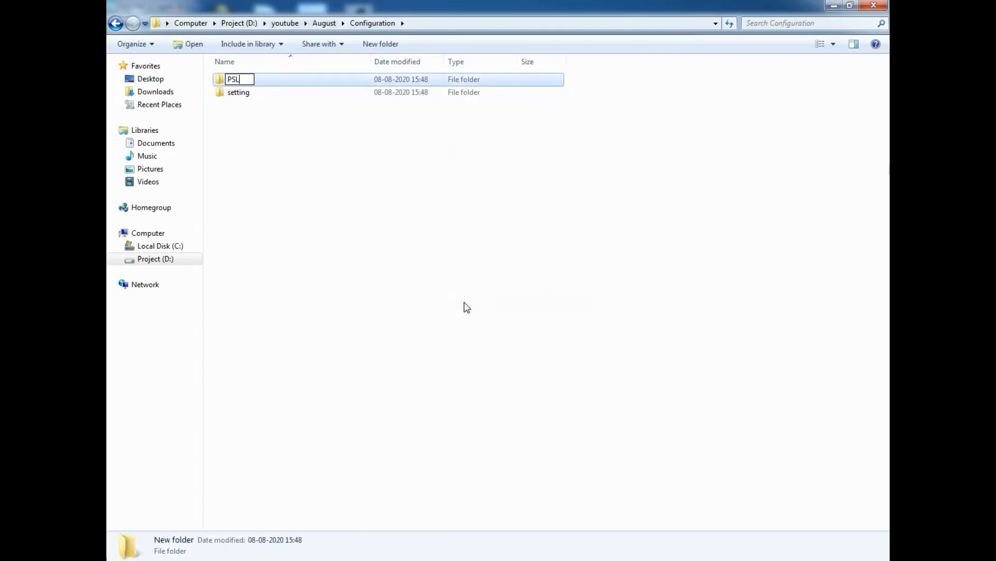
{"action": "key", "text": "enter"}
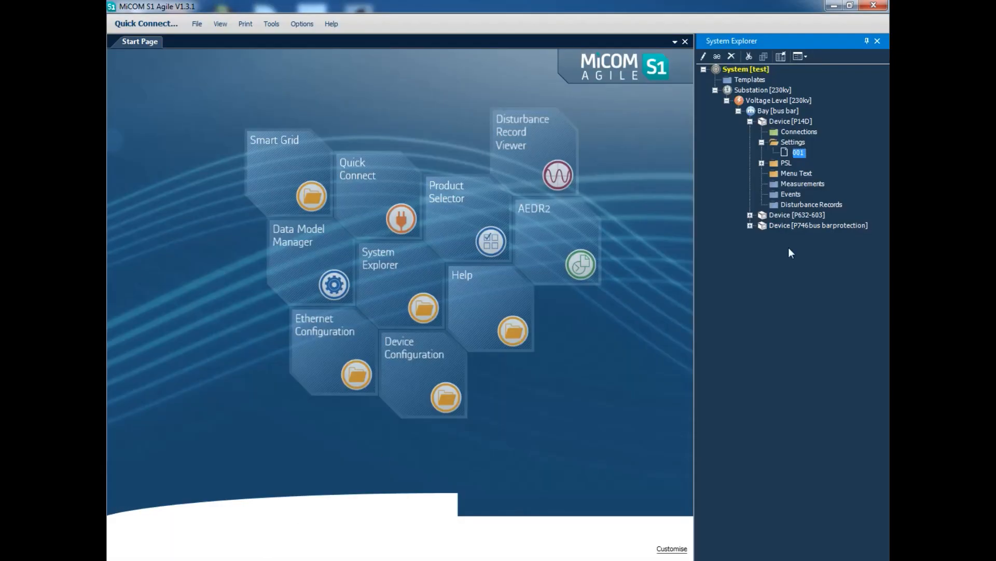
{"action": "left_click", "coordinate": [762, 162]}
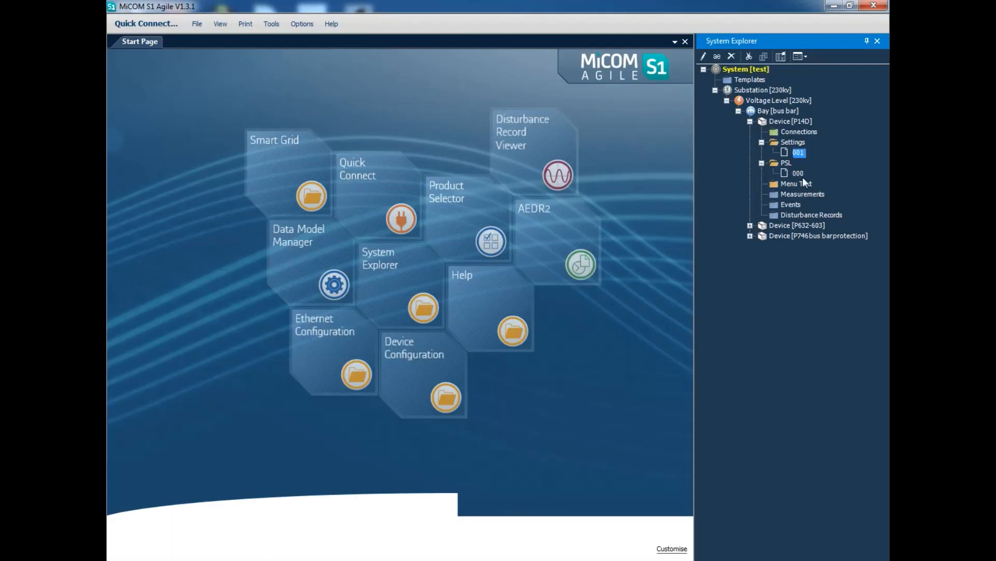
{"action": "right_click", "coordinate": [798, 173]}
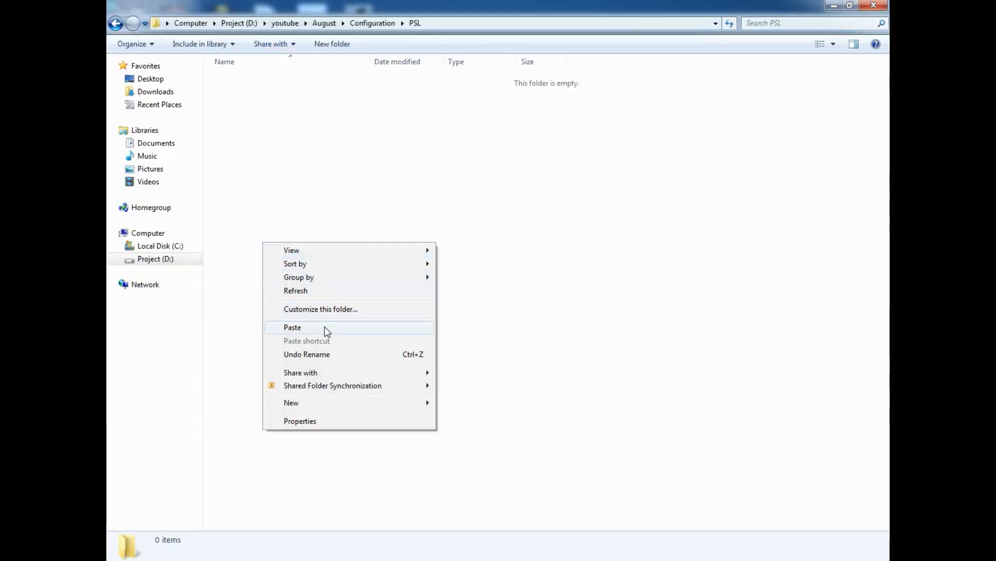
{"action": "left_click", "coordinate": [293, 327]}
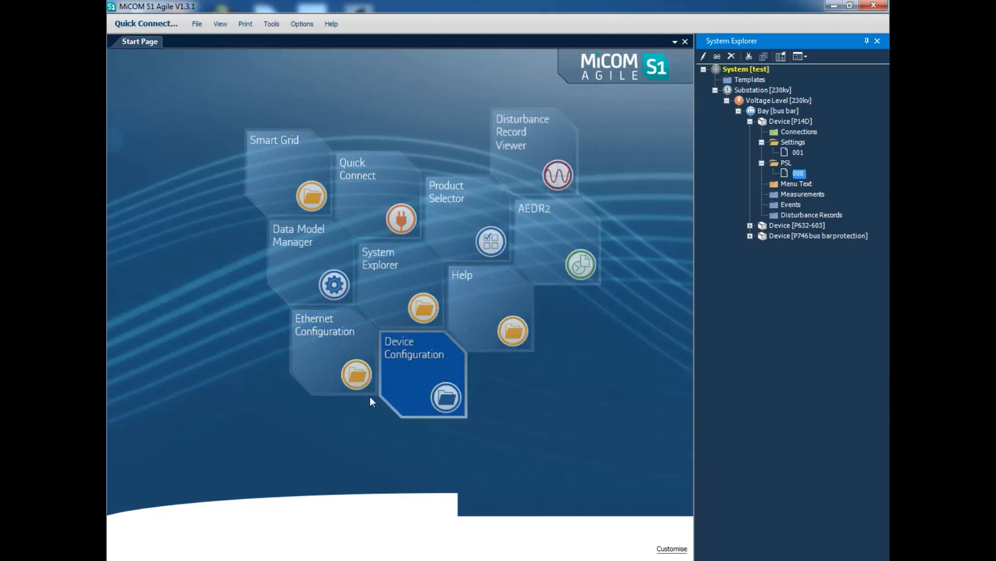
{"action": "mouse_move", "coordinate": [756, 197]}
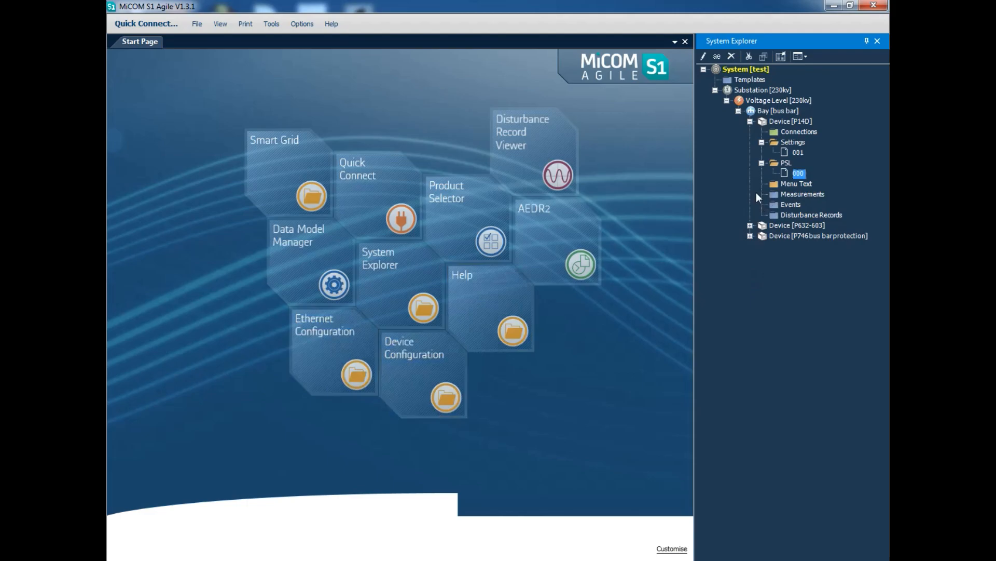
{"action": "mouse_move", "coordinate": [760, 139]}
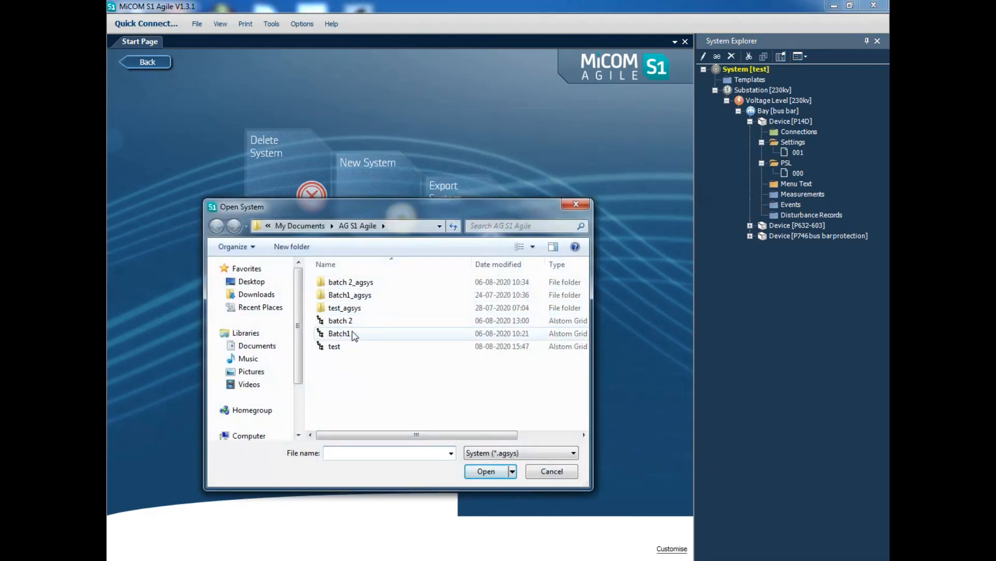
Step: Open the Batch1 system, closing 'test' and dismissing the configuration update report
{"action": "left_click", "coordinate": [339, 334]}
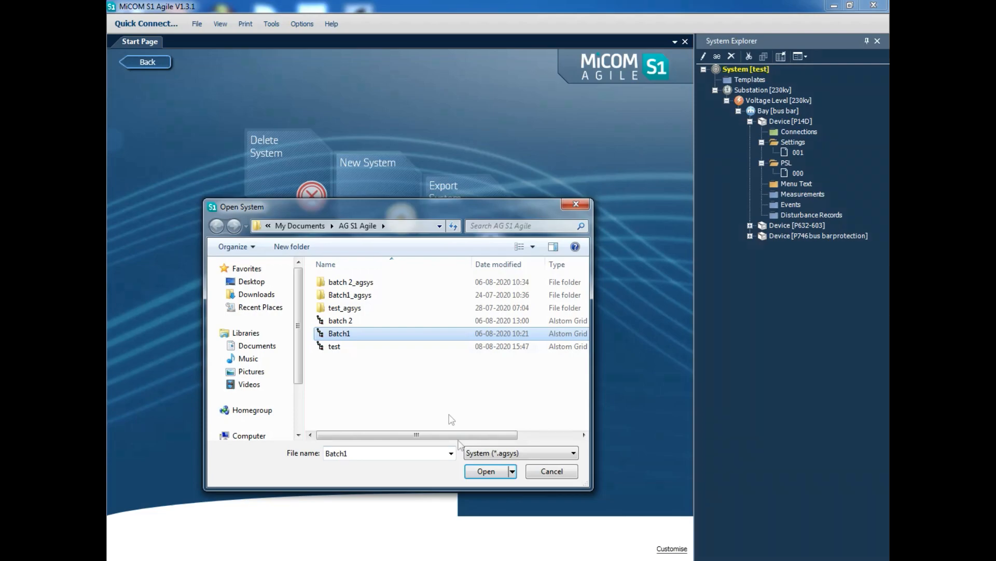
{"action": "left_click", "coordinate": [486, 471]}
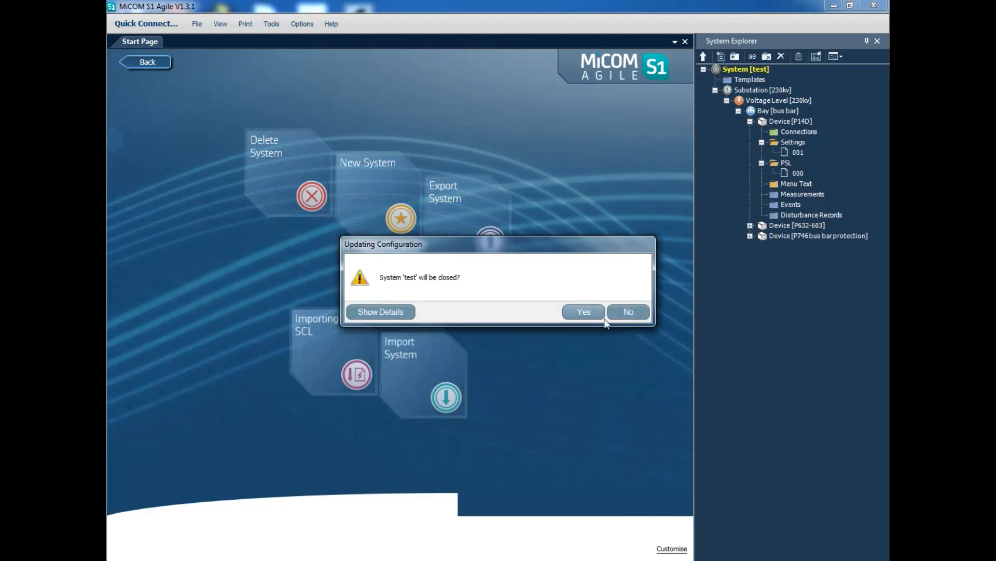
{"action": "left_click", "coordinate": [582, 312]}
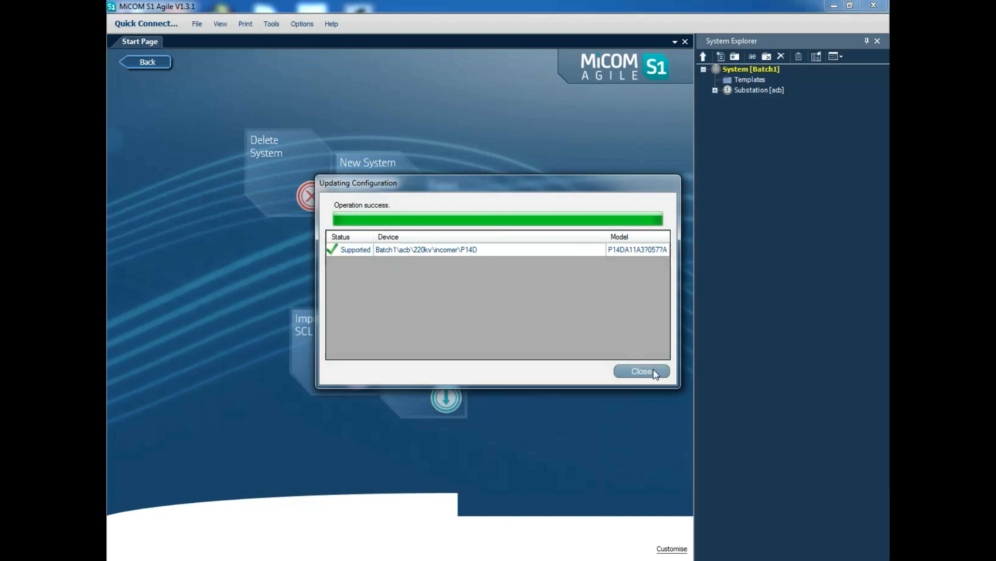
{"action": "left_click", "coordinate": [641, 371]}
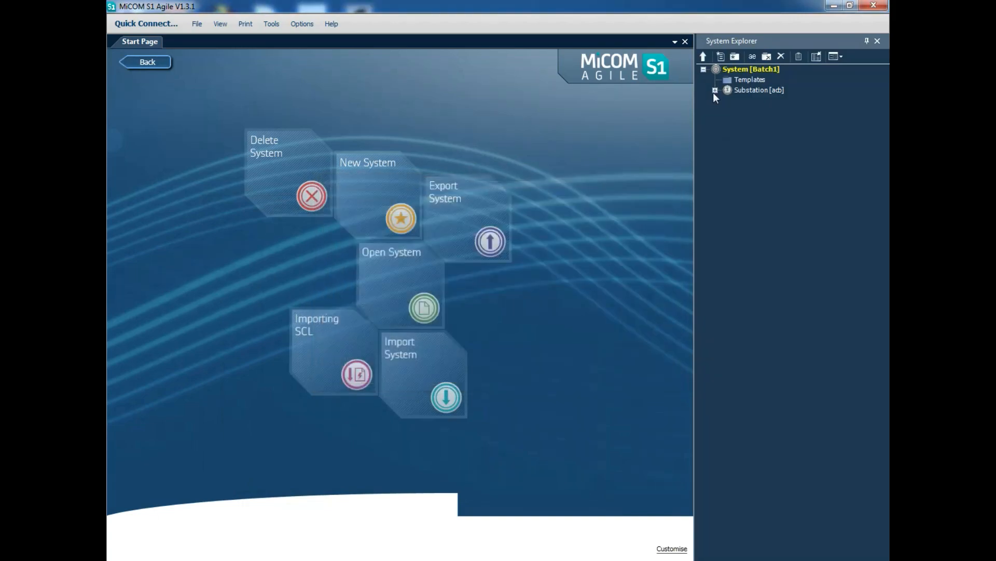
Step: Expand the acb substation, incomer bay and P14D device to show Settings file 000
{"action": "left_click", "coordinate": [714, 90]}
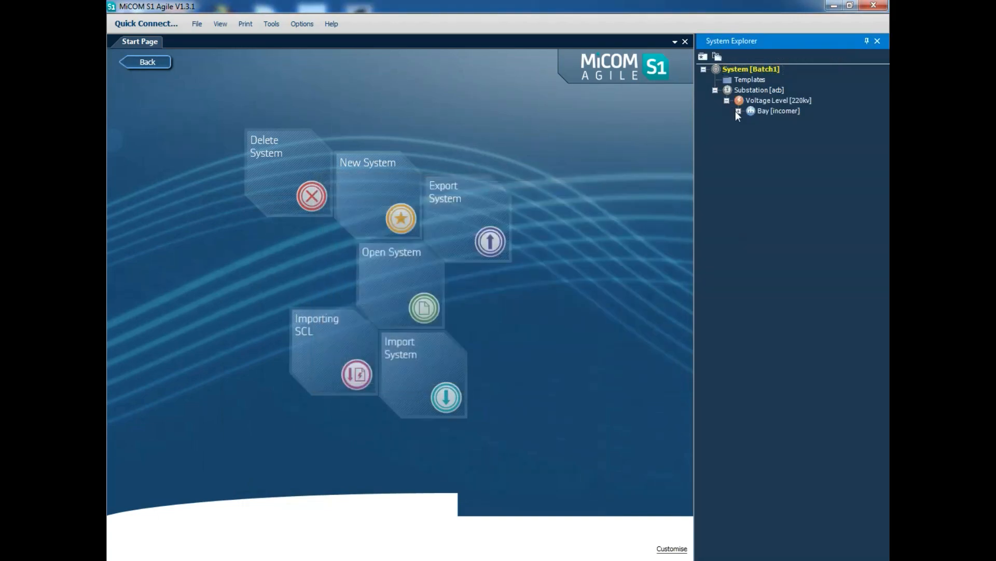
{"action": "left_click", "coordinate": [740, 112]}
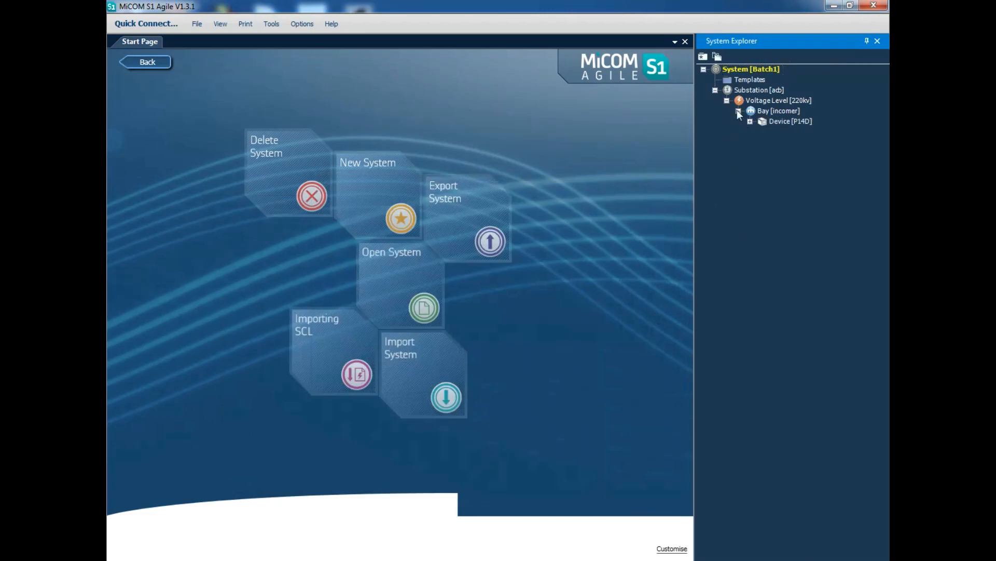
{"action": "left_click", "coordinate": [750, 121]}
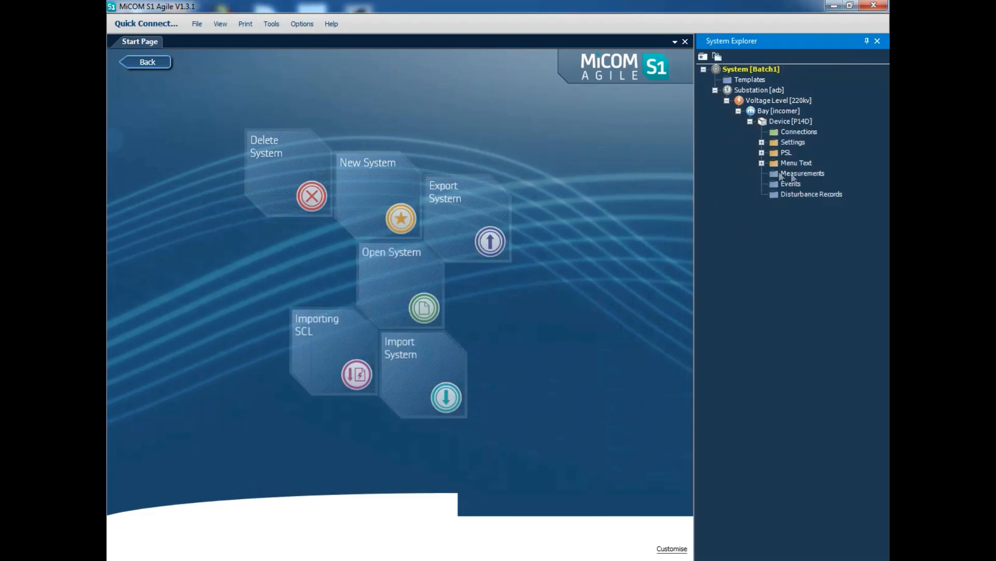
{"action": "left_click", "coordinate": [761, 142]}
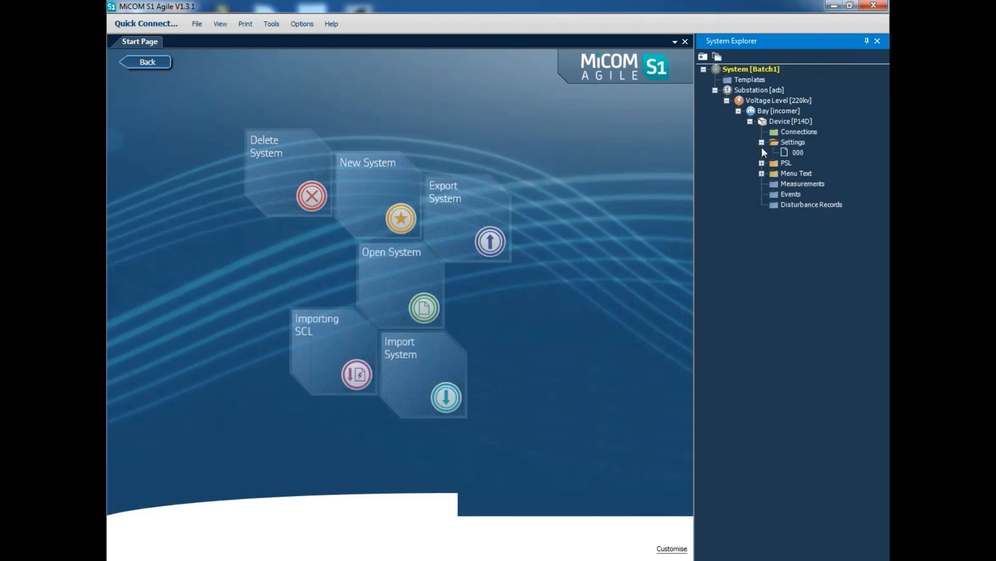
Step: Add settings file 001 from D:\youtube\August\Configuration\setting to P14D12's Settings folder
{"action": "right_click", "coordinate": [793, 152]}
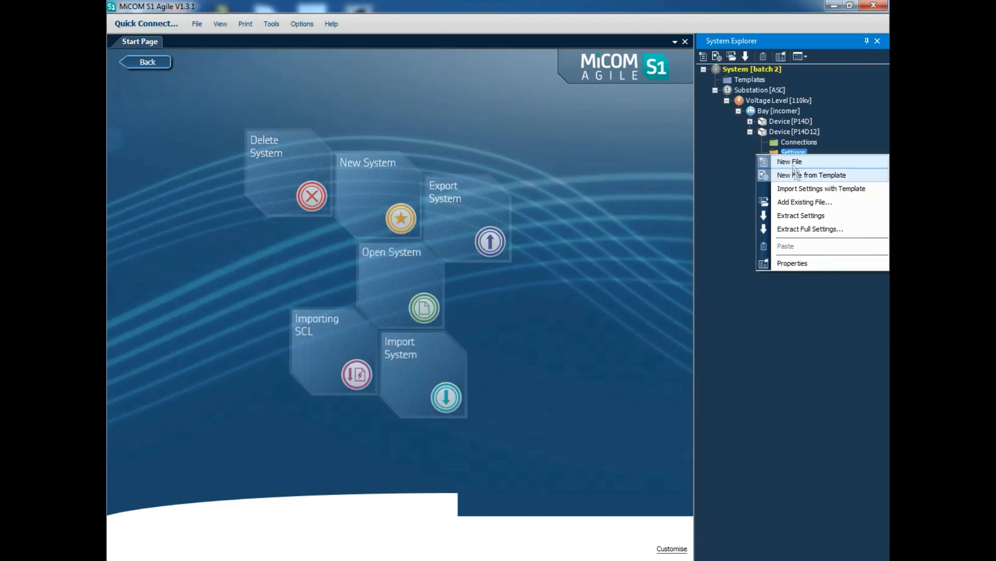
{"action": "mouse_move", "coordinate": [805, 201]}
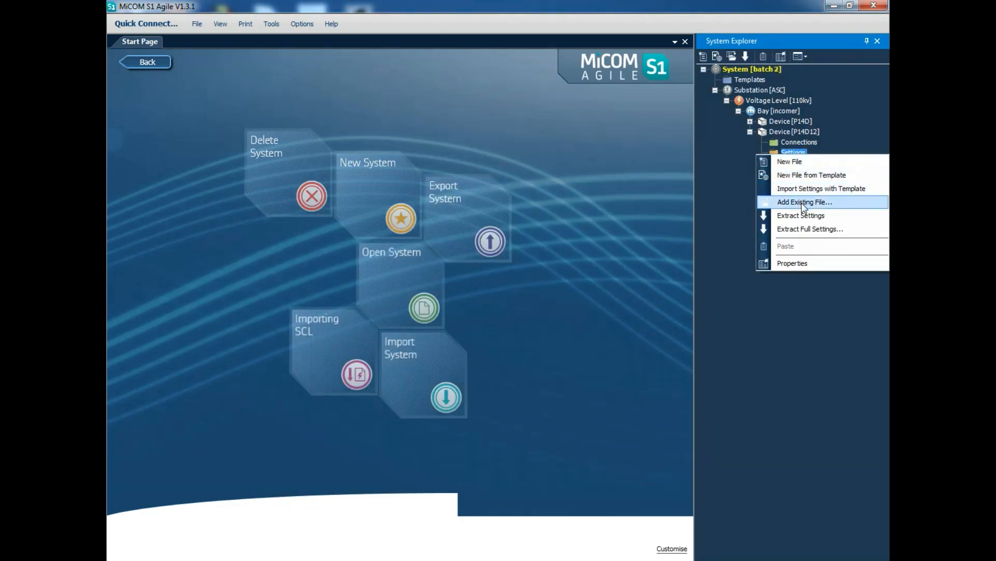
{"action": "left_click", "coordinate": [805, 201]}
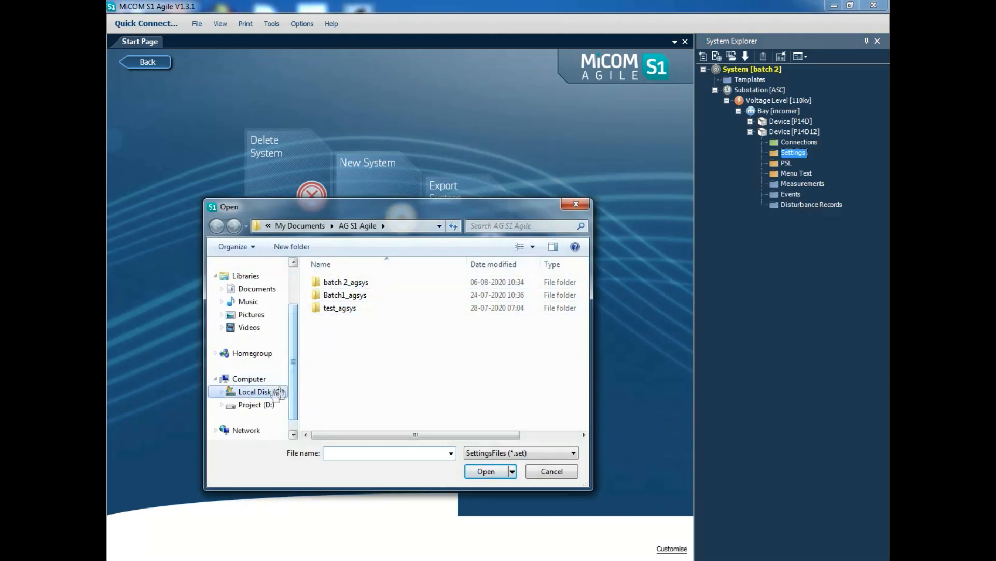
{"action": "left_click", "coordinate": [257, 405]}
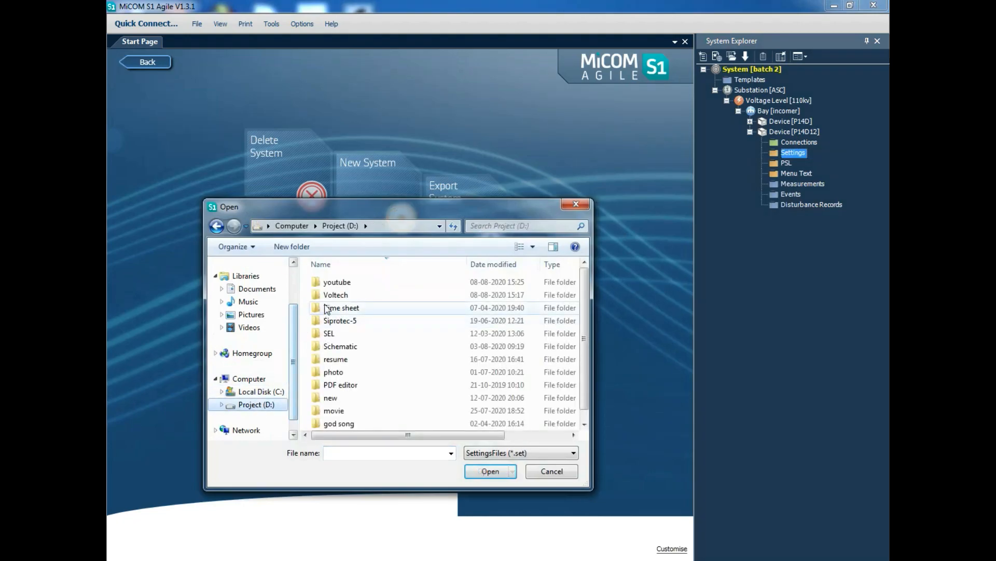
{"action": "double_click", "coordinate": [337, 282]}
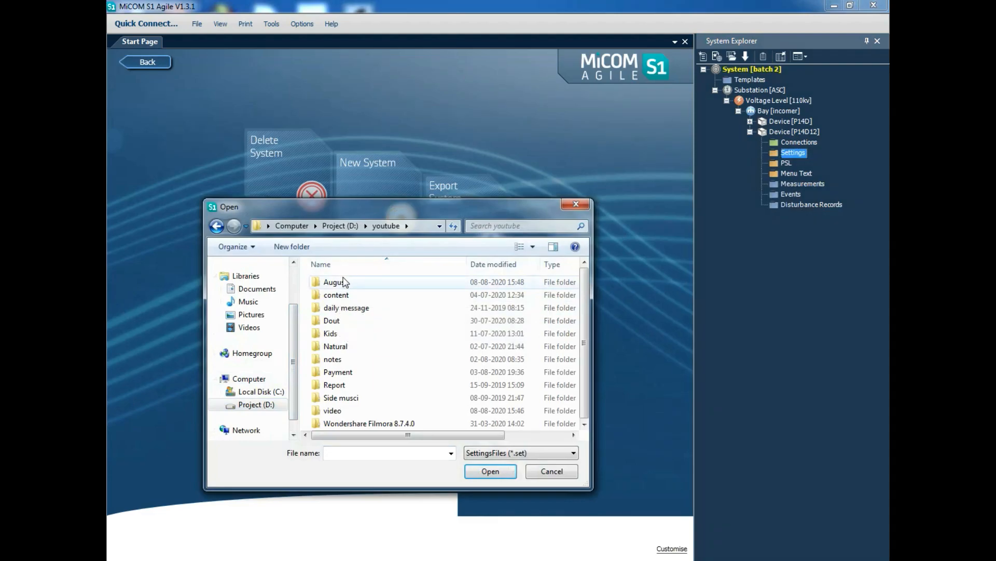
{"action": "double_click", "coordinate": [336, 282]}
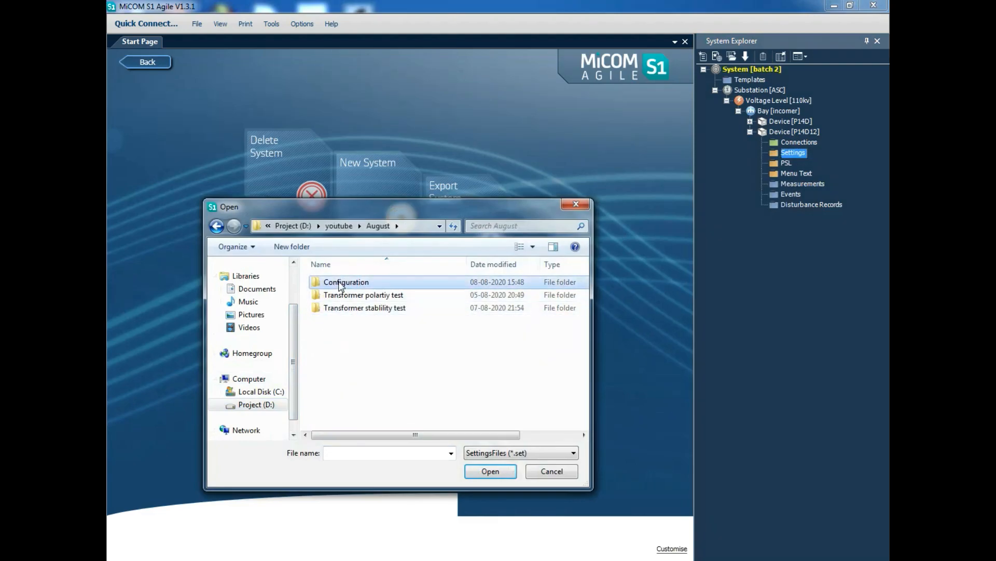
{"action": "double_click", "coordinate": [345, 282]}
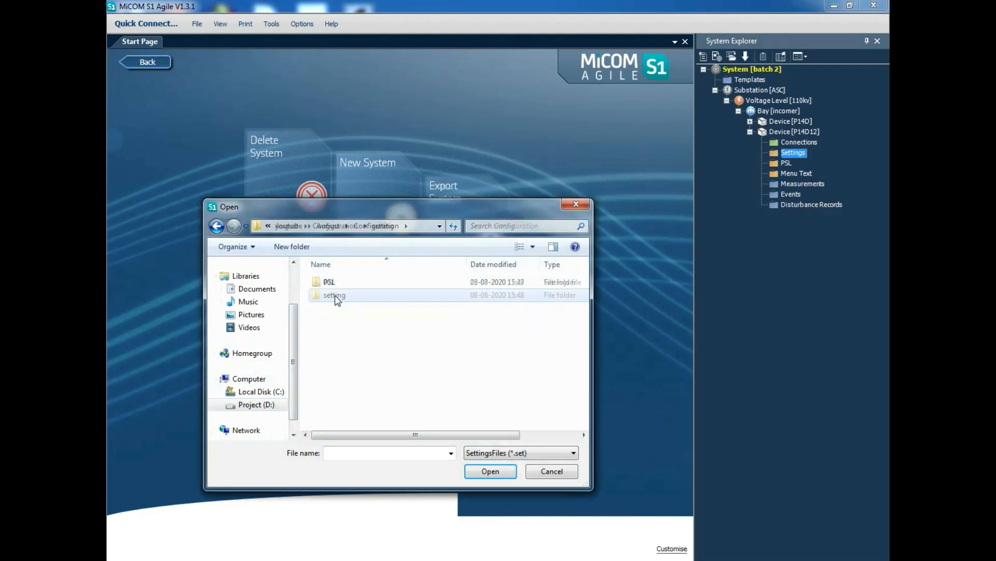
{"action": "double_click", "coordinate": [334, 295]}
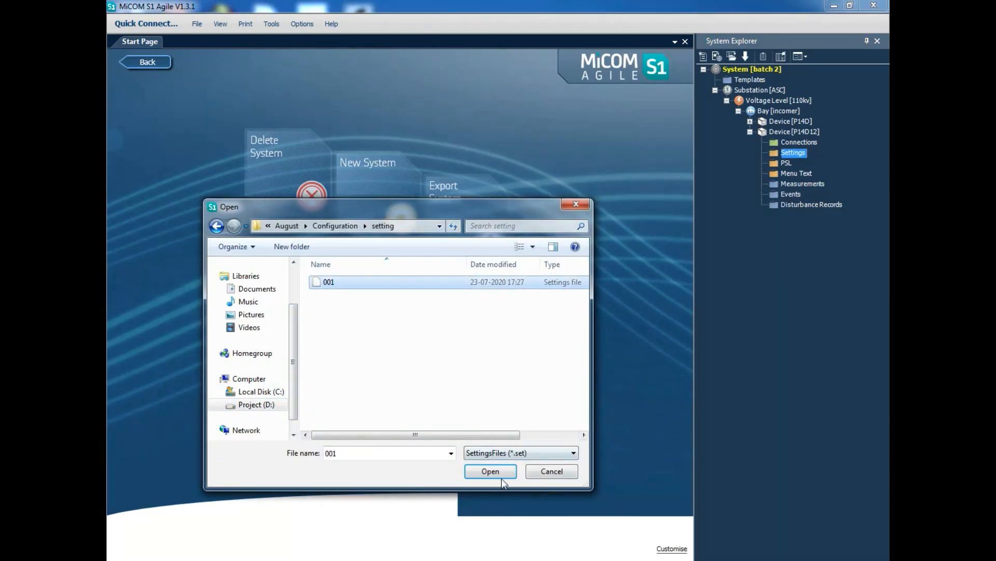
{"action": "left_click", "coordinate": [490, 470]}
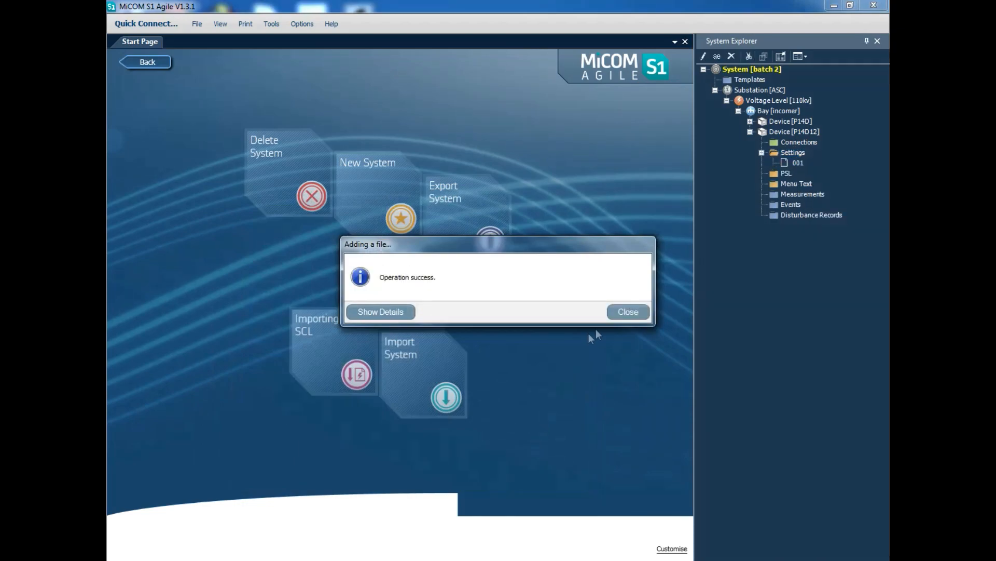
{"action": "left_click", "coordinate": [627, 312]}
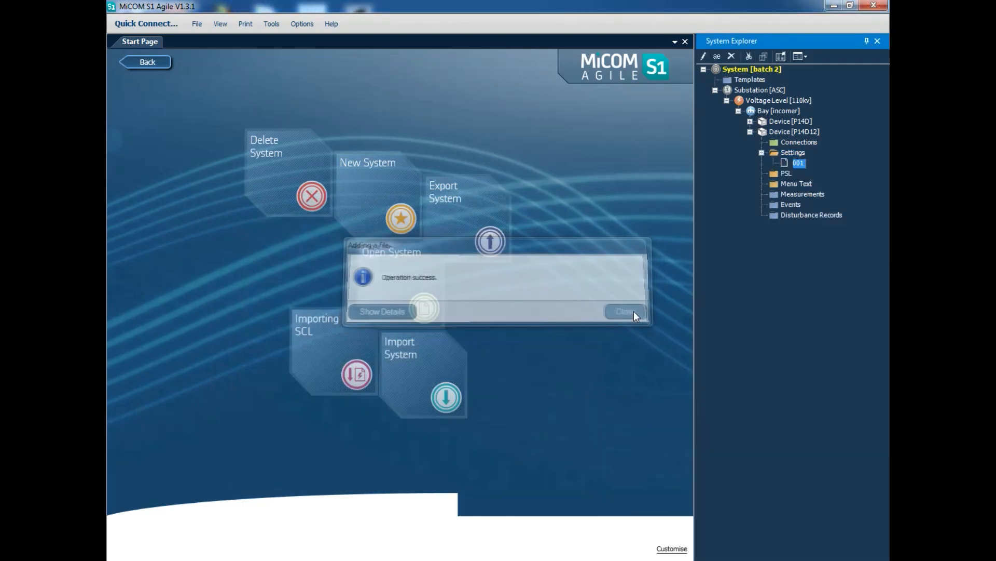
{"action": "left_click", "coordinate": [626, 311]}
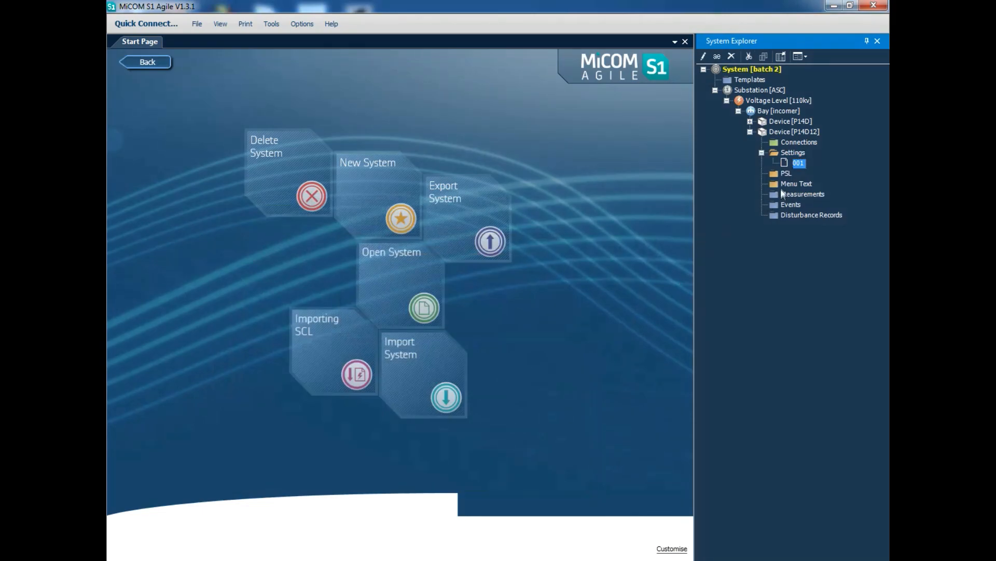
Step: Add 000.psl from the Configuration\PSL folder to P14D12's PSL folder
{"action": "right_click", "coordinate": [786, 172]}
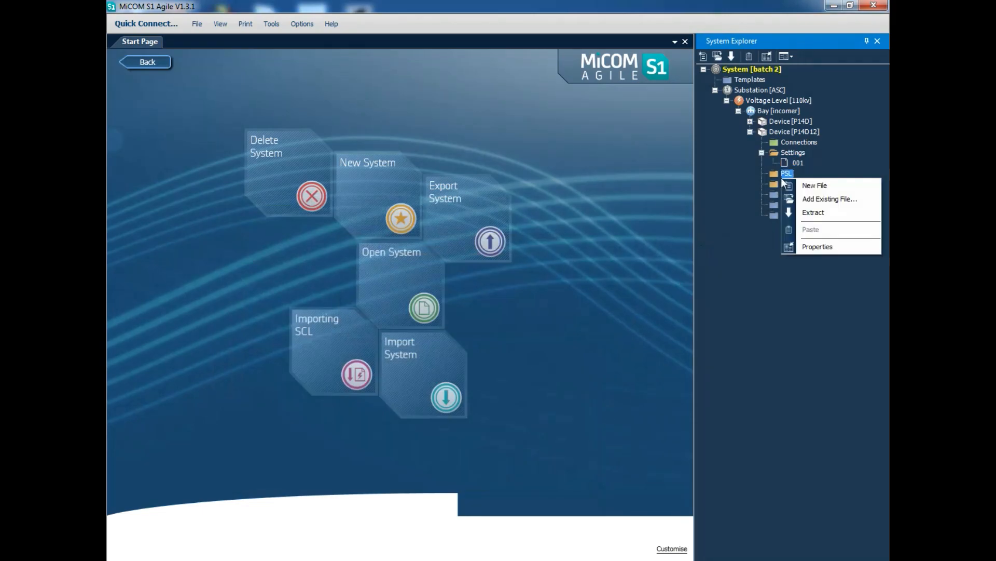
{"action": "mouse_move", "coordinate": [814, 212]}
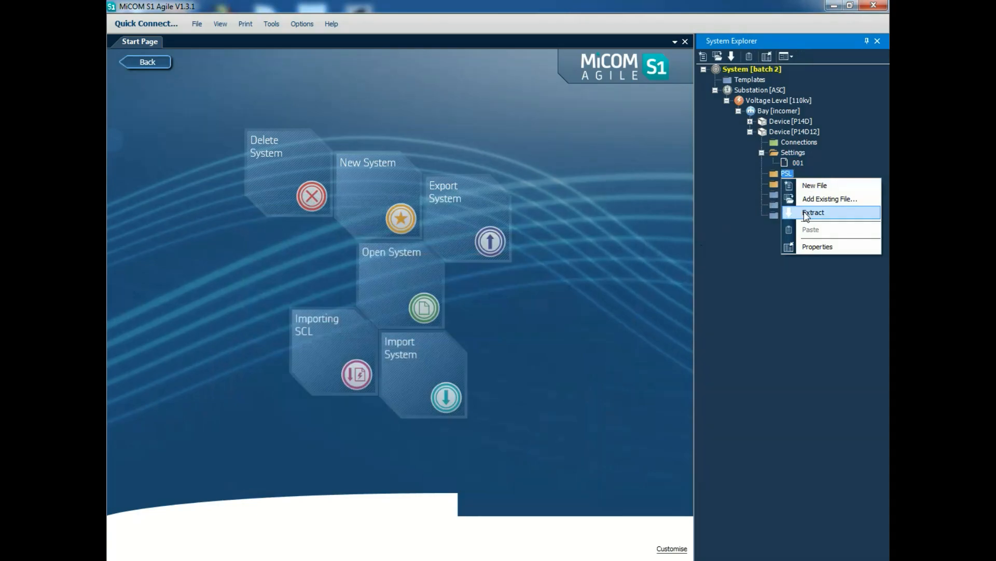
{"action": "mouse_move", "coordinate": [829, 199]}
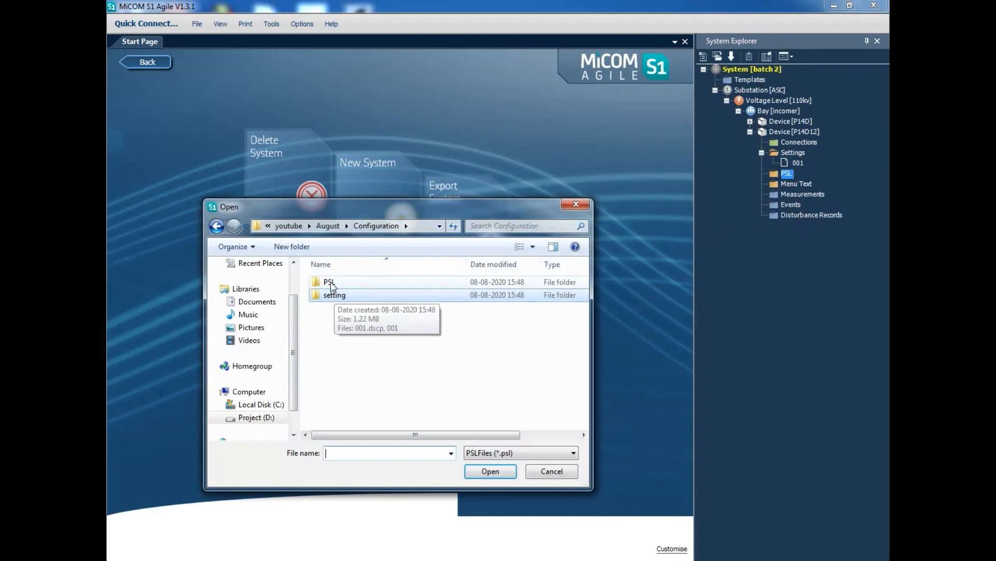
{"action": "double_click", "coordinate": [329, 281]}
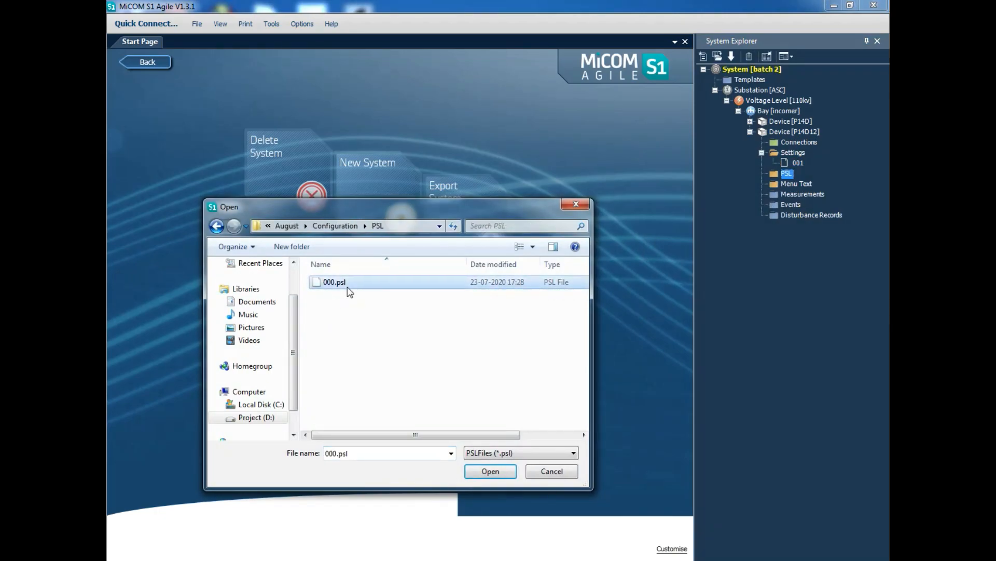
{"action": "left_click", "coordinate": [490, 471]}
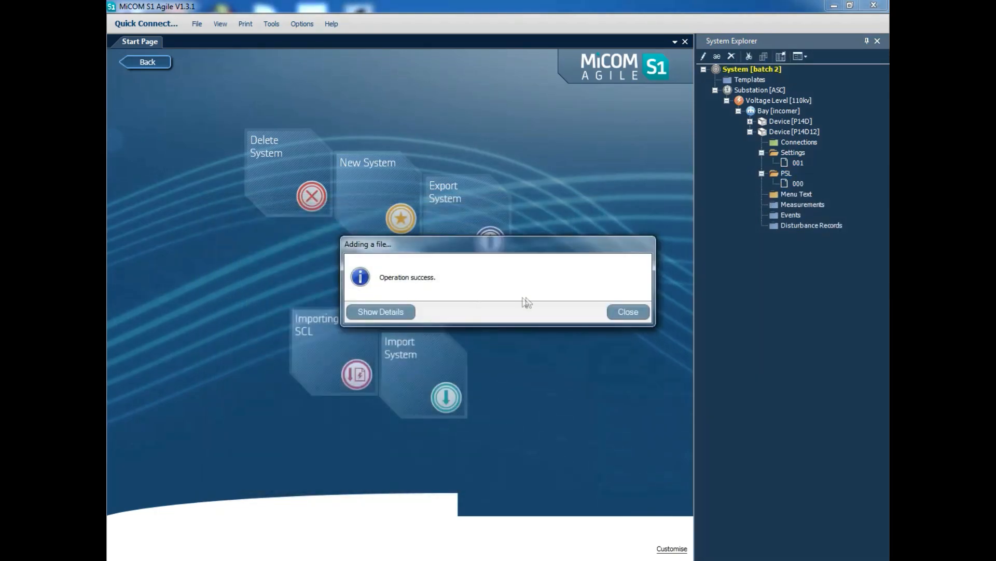
{"action": "left_click", "coordinate": [627, 312]}
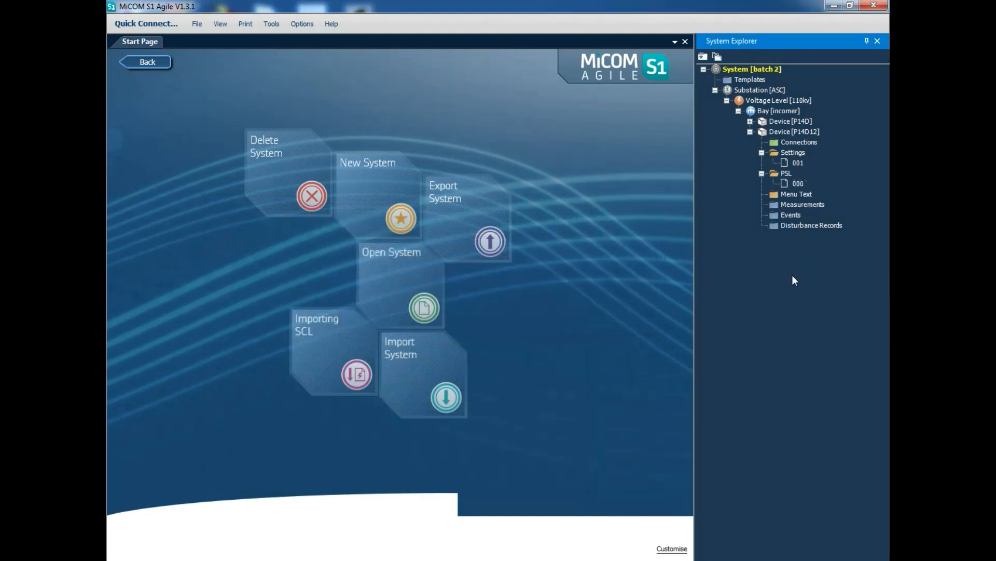
Step: Select Device P14D12 and show its context menu offering the send option
{"action": "left_click", "coordinate": [794, 131]}
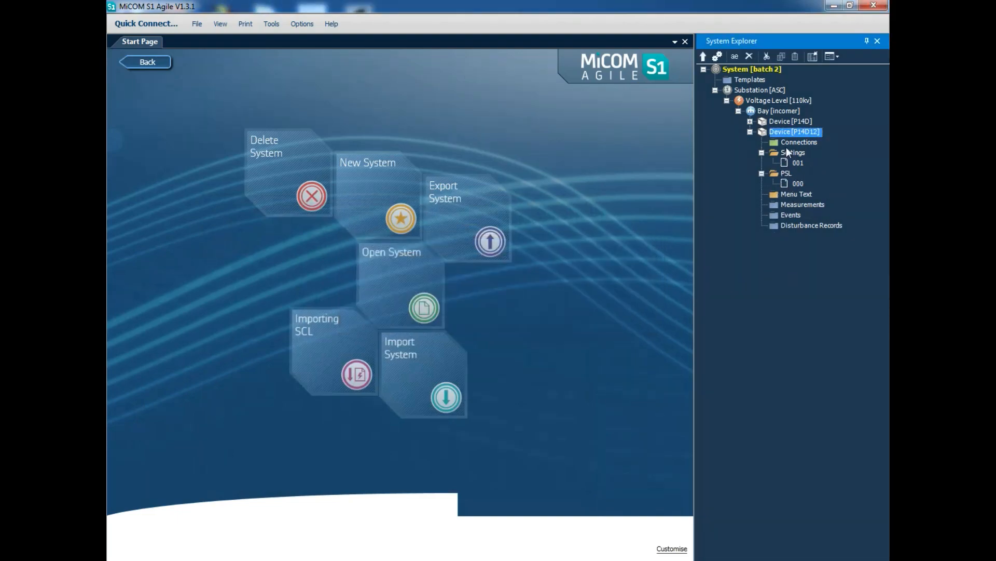
{"action": "right_click", "coordinate": [794, 131]}
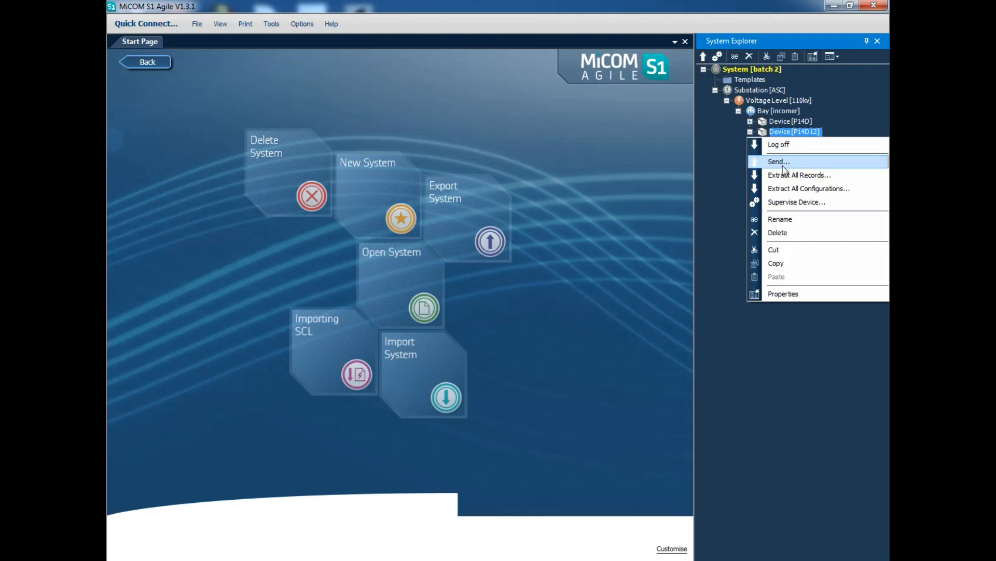
{"action": "mouse_move", "coordinate": [443, 441]}
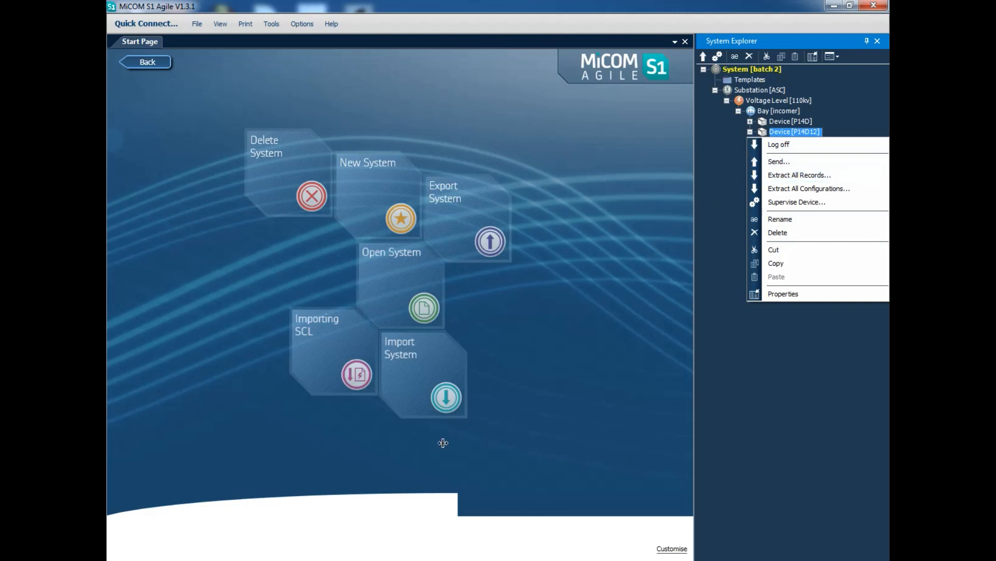